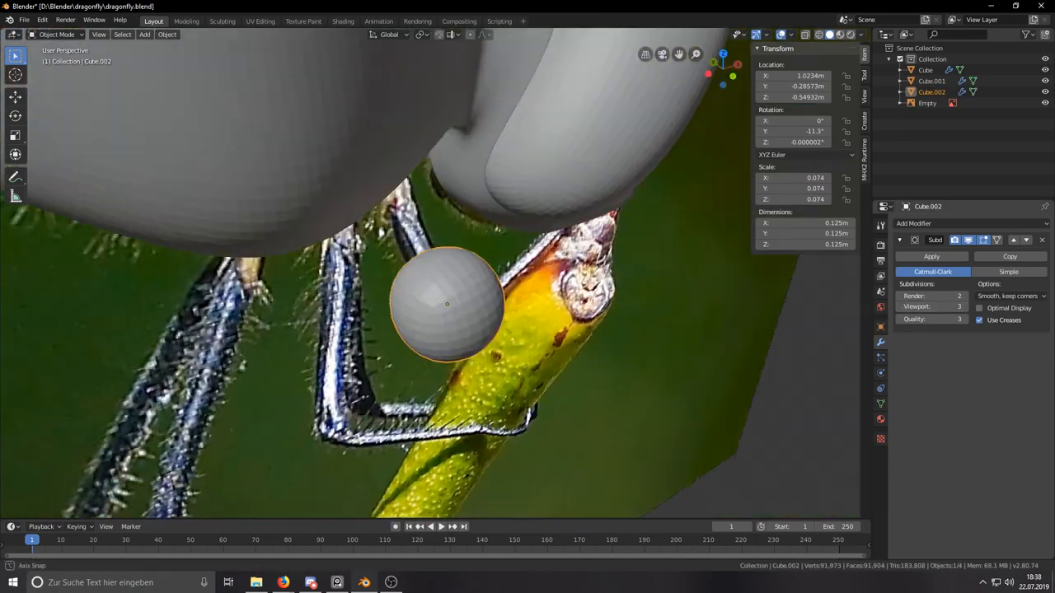
- Extrude a bent tubular leg in Edit Mode from the joint sphere, then return to Object Mode
key(Tab)
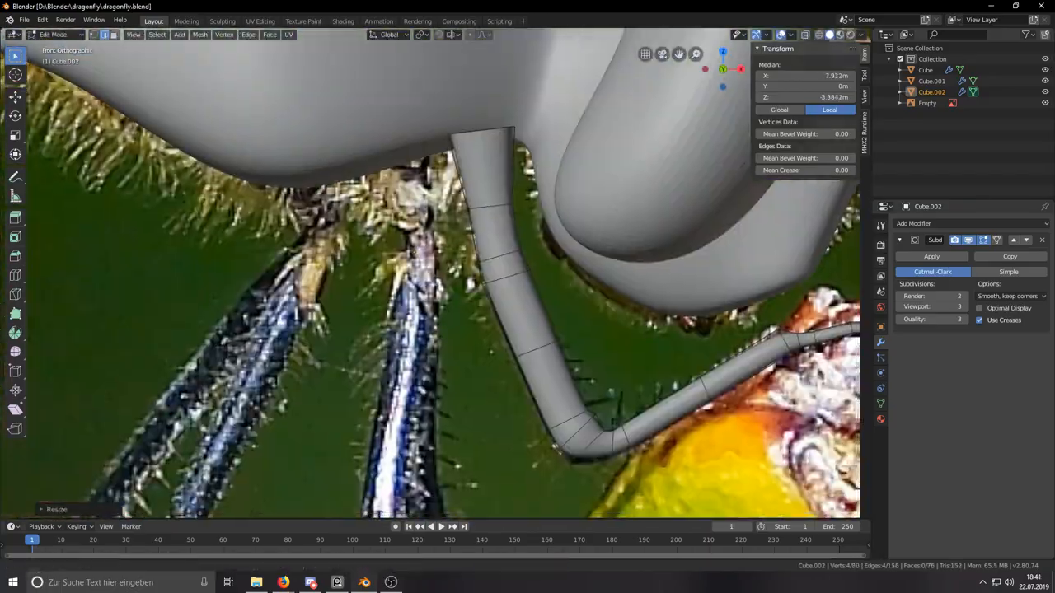
key(Tab)
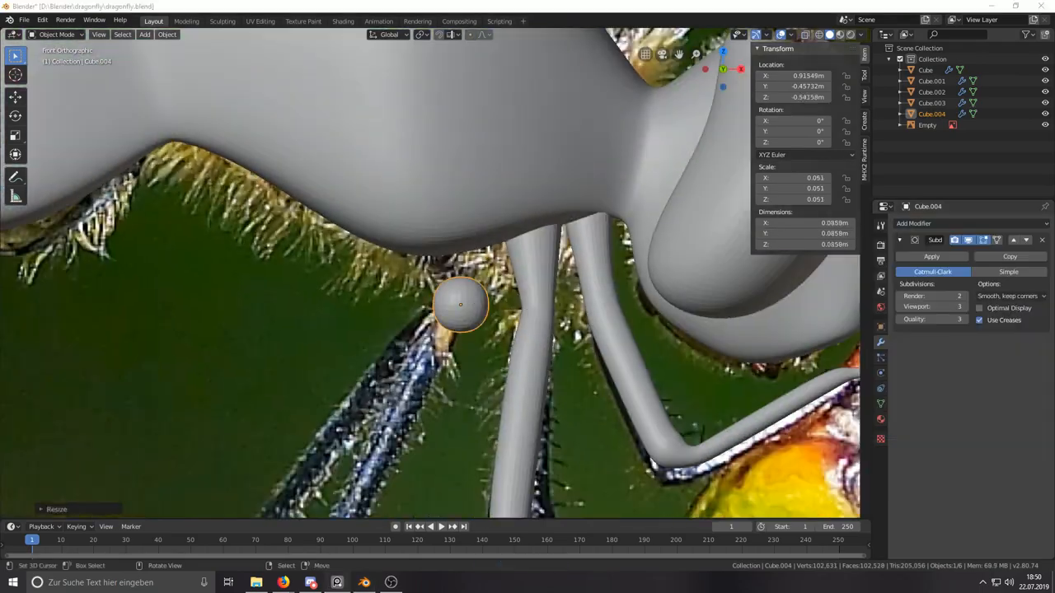
key(Tab)
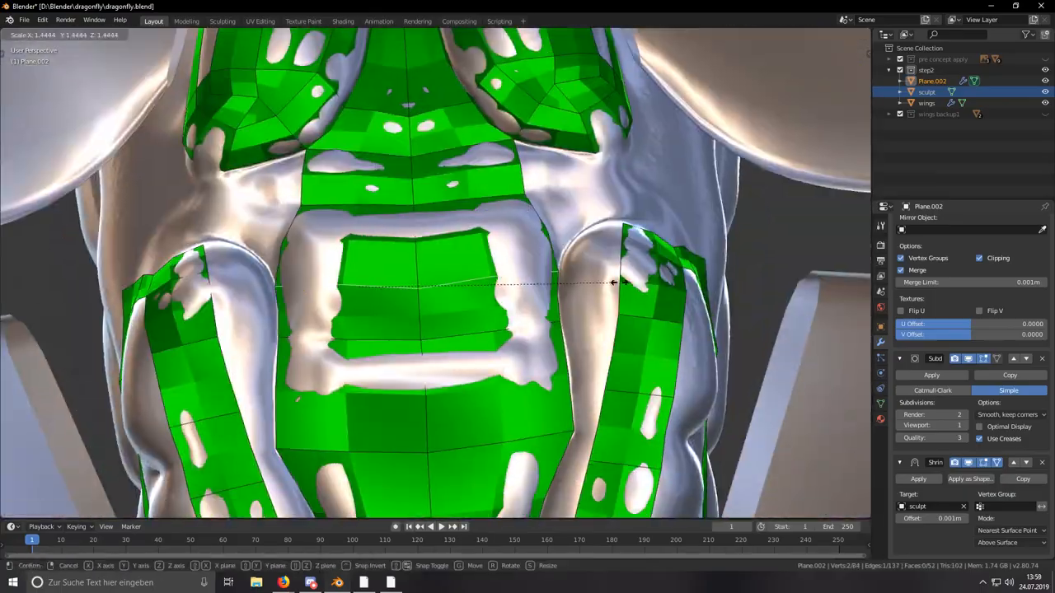
- Shape the plane into a mirrored, subdivided shrinkwrapped shell over the dragonfly body
key(Tab)
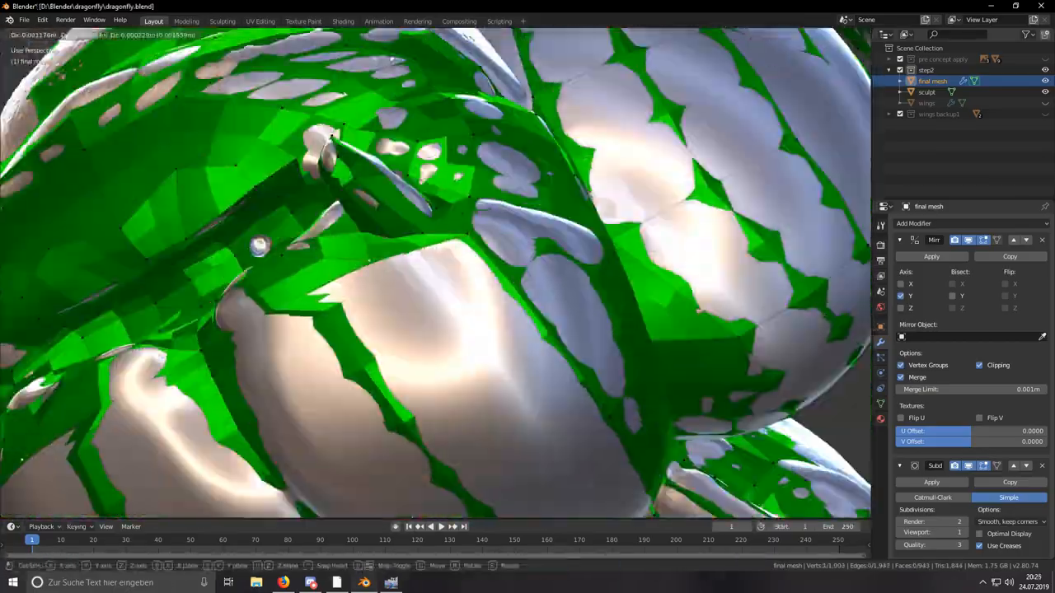
key(Tab)
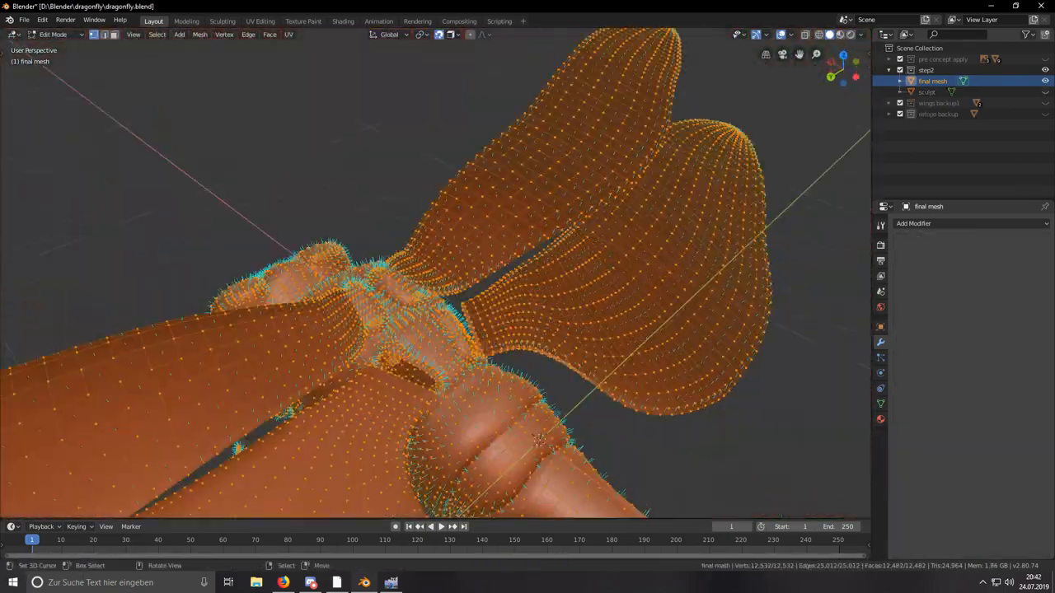
key(Tab)
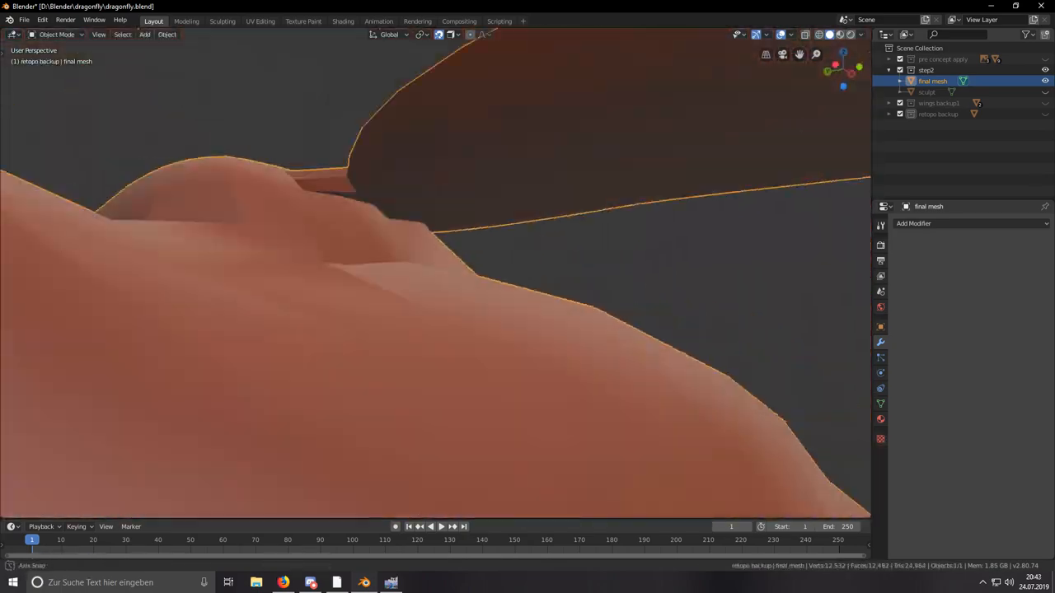
key(Tab)
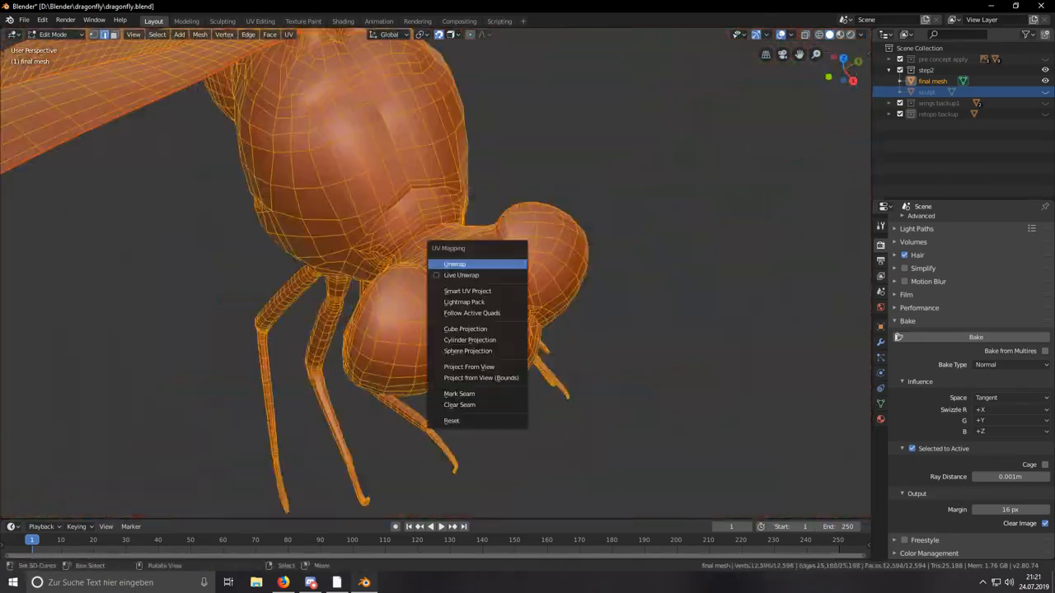
- Unwrap the fully selected final mesh for texturing
click(455, 264)
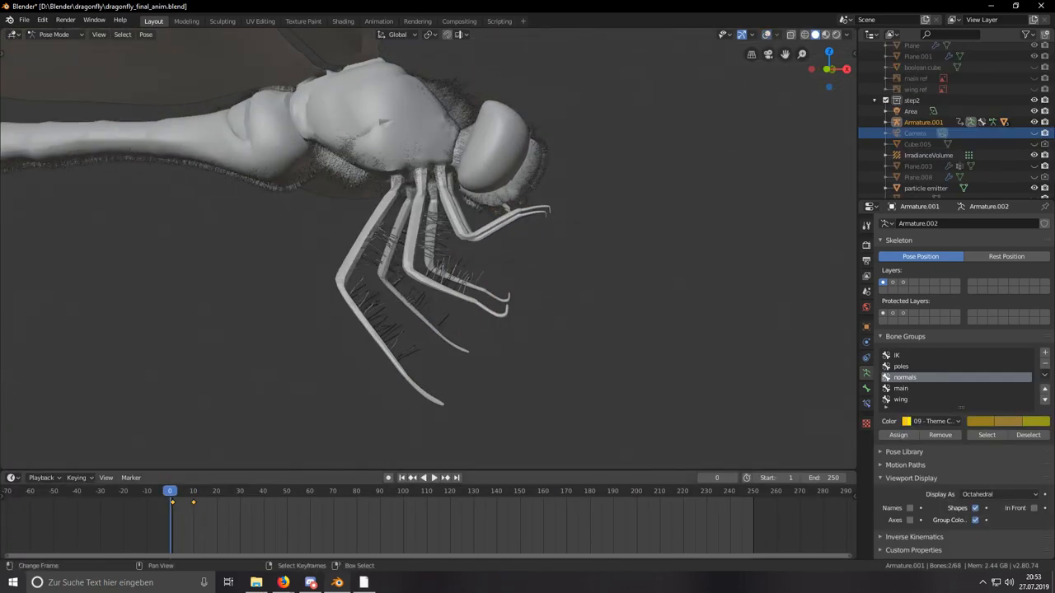
- Scrub the timeline to preview the legs swinging from hanging to folded under the body
click(195, 491)
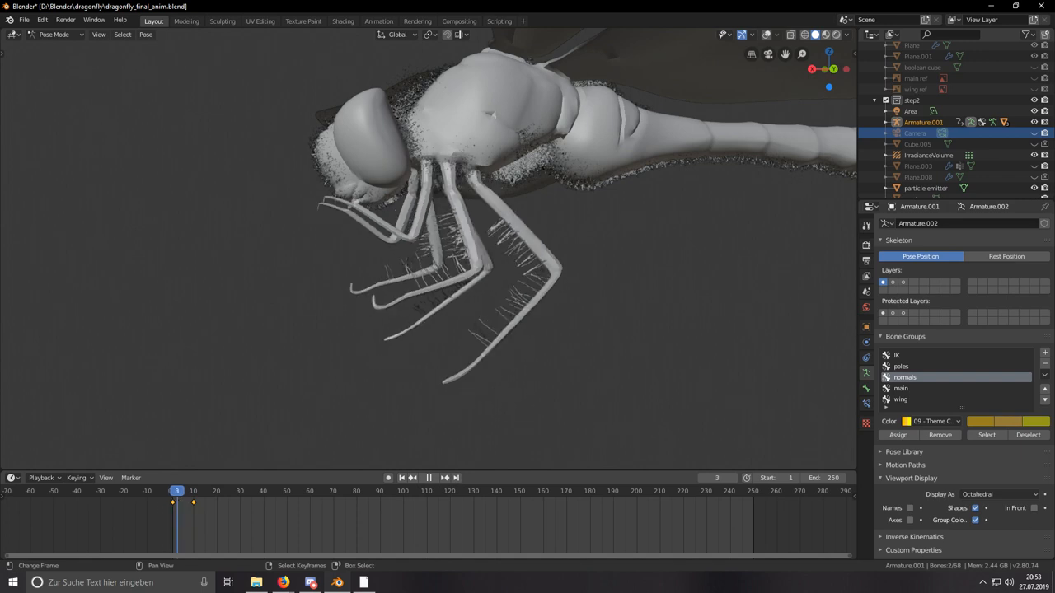
click(194, 491)
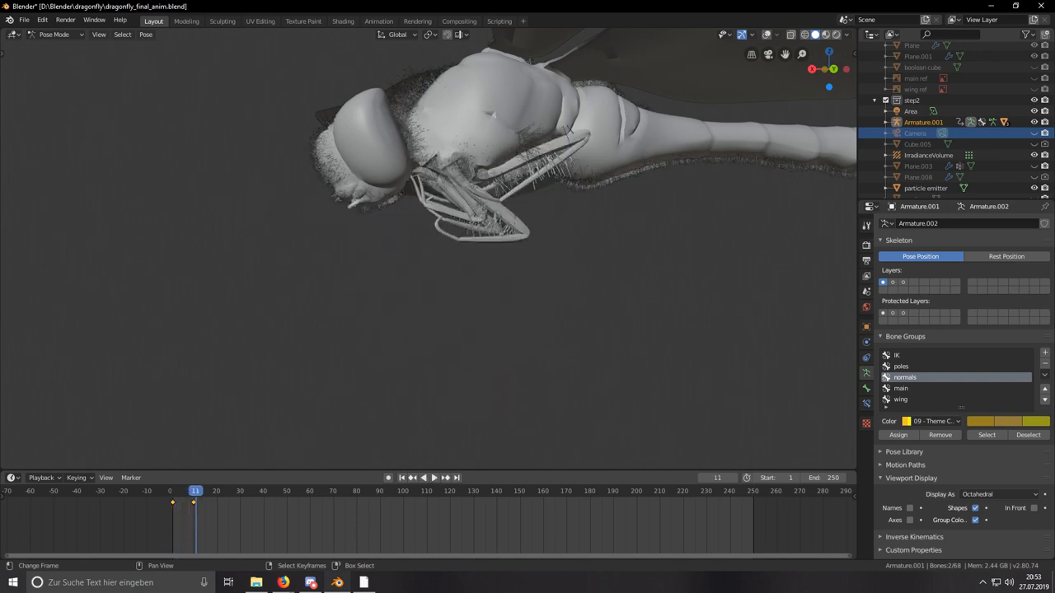
click(433, 478)
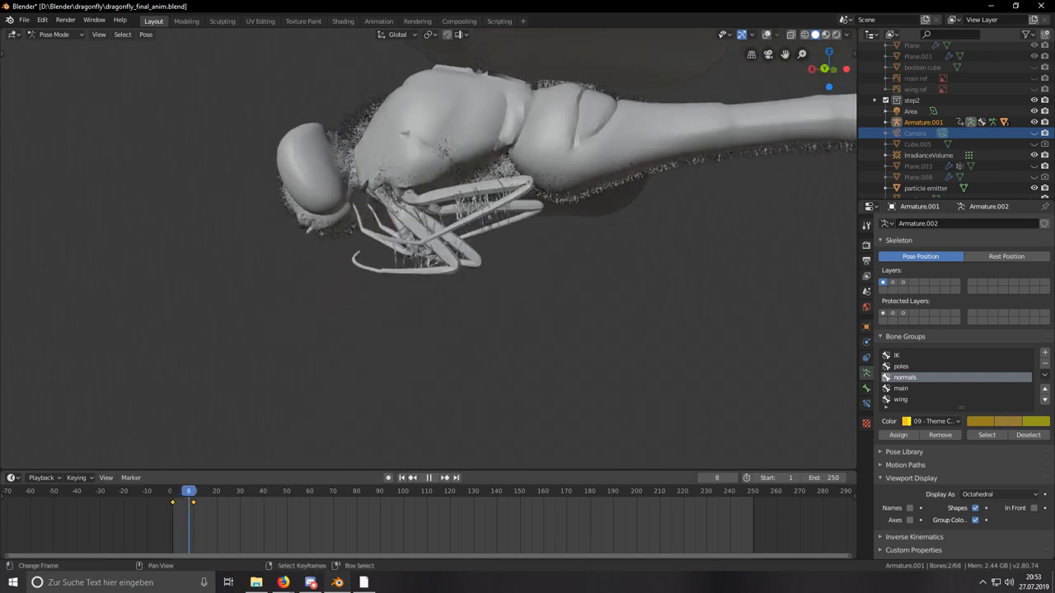